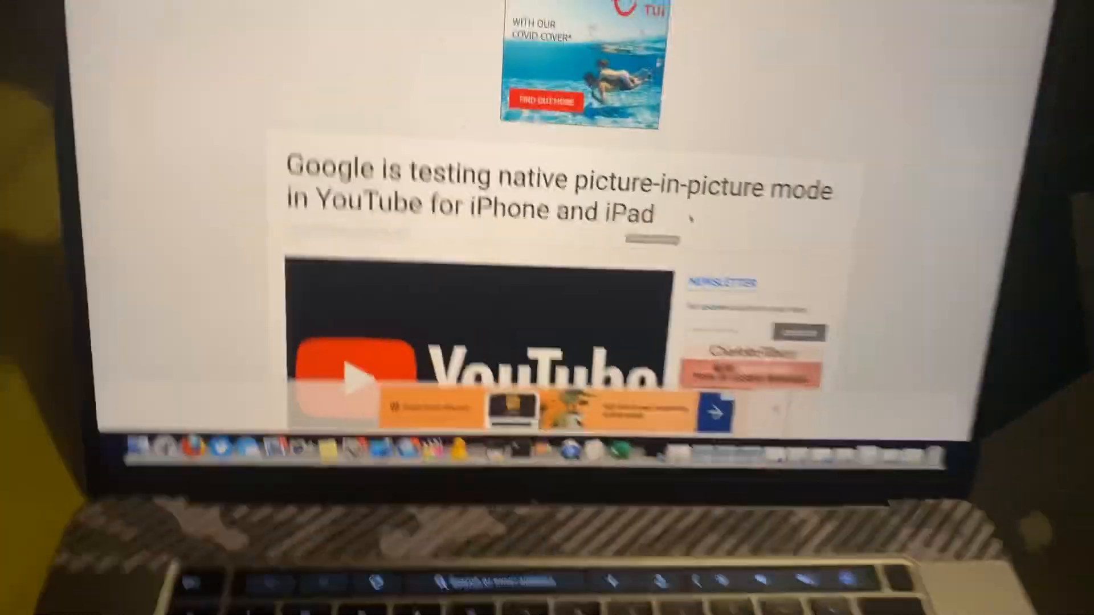
Step: Scroll down to the picture-in-picture article headline and its embedded YouTube video
scroll(down, 3)
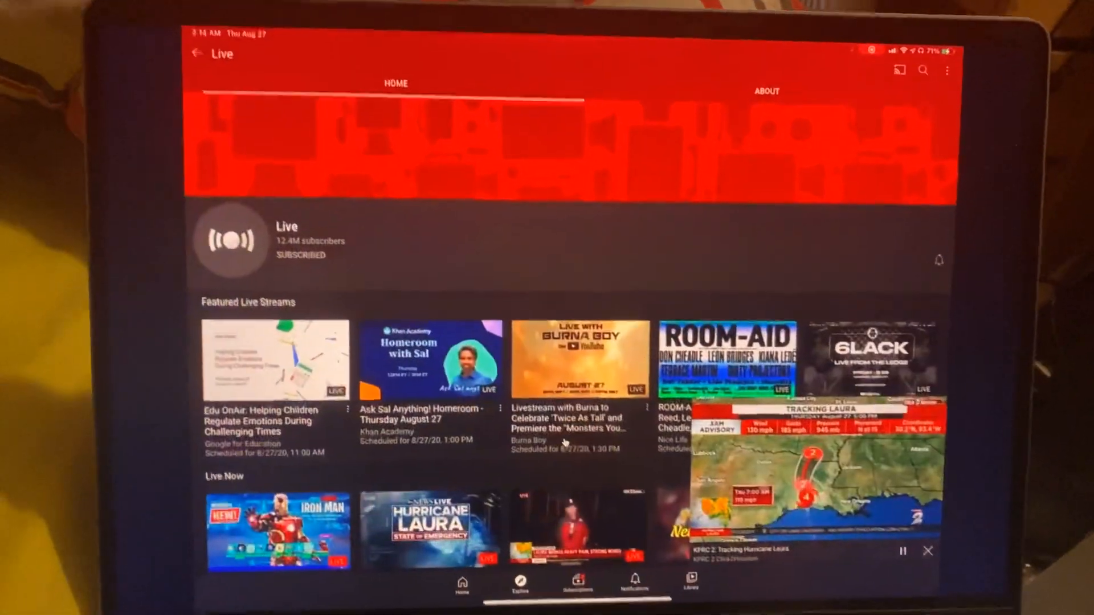
Step: Expand the Hurricane Laura mini-player into the full watch page with live chat
click(806, 481)
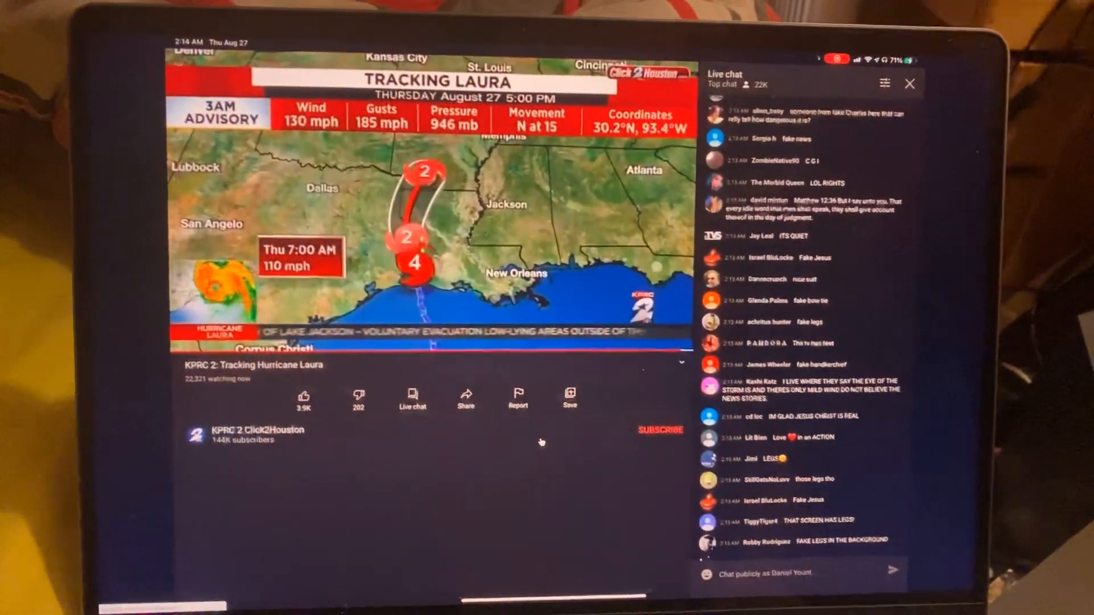